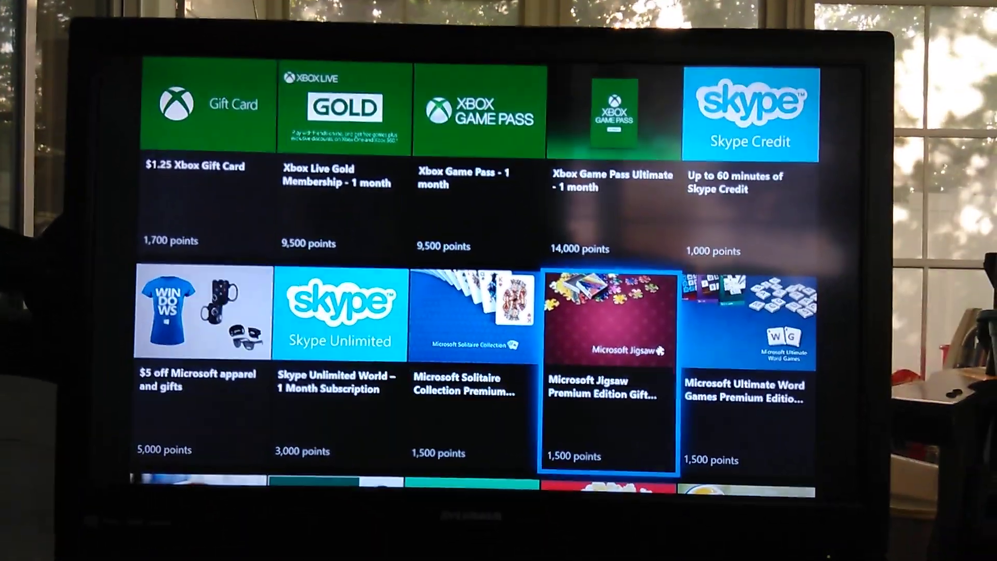
{"action": "scroll", "scroll_direction": "down", "scroll_amount": 3}
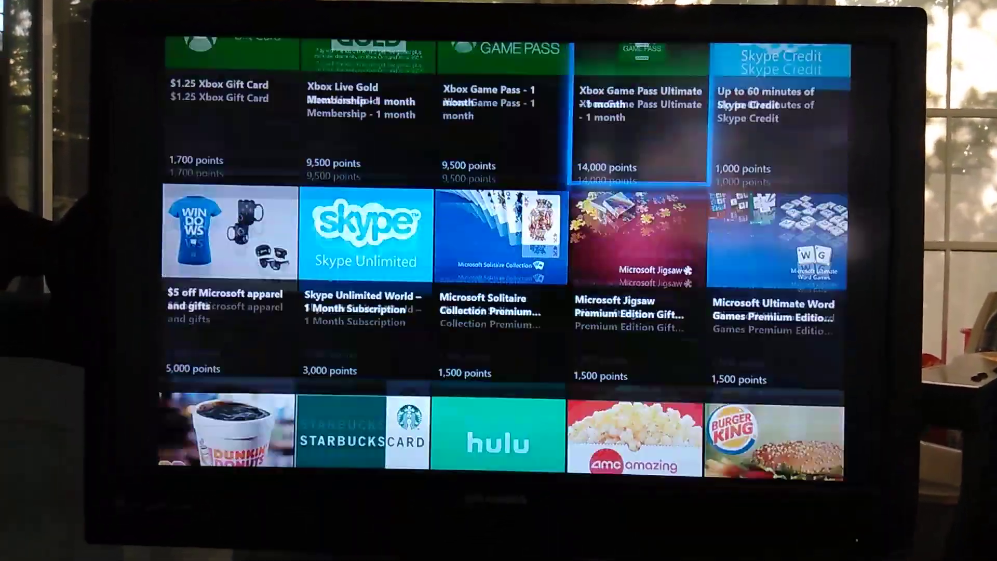
{"action": "scroll", "scroll_direction": "up", "scroll_amount": 3}
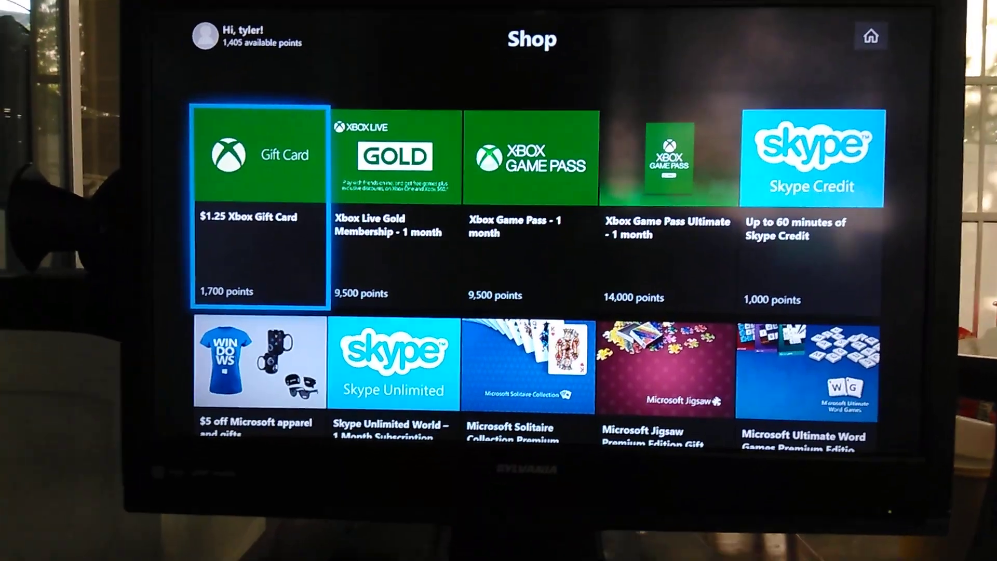